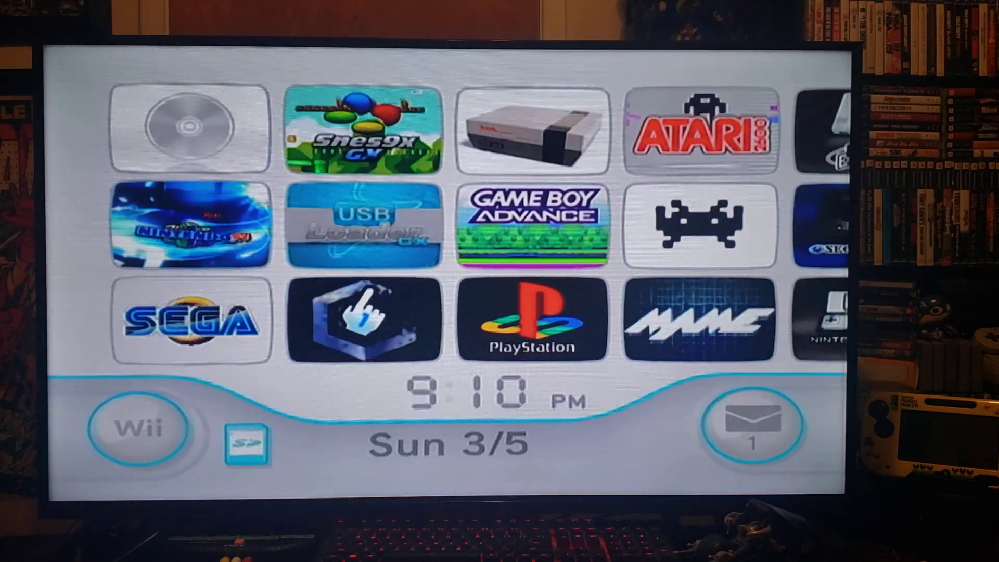
Start the Nintendont channel from the Wii Menu to bring up its game list
{"action": "left_click", "coordinate": [364, 321]}
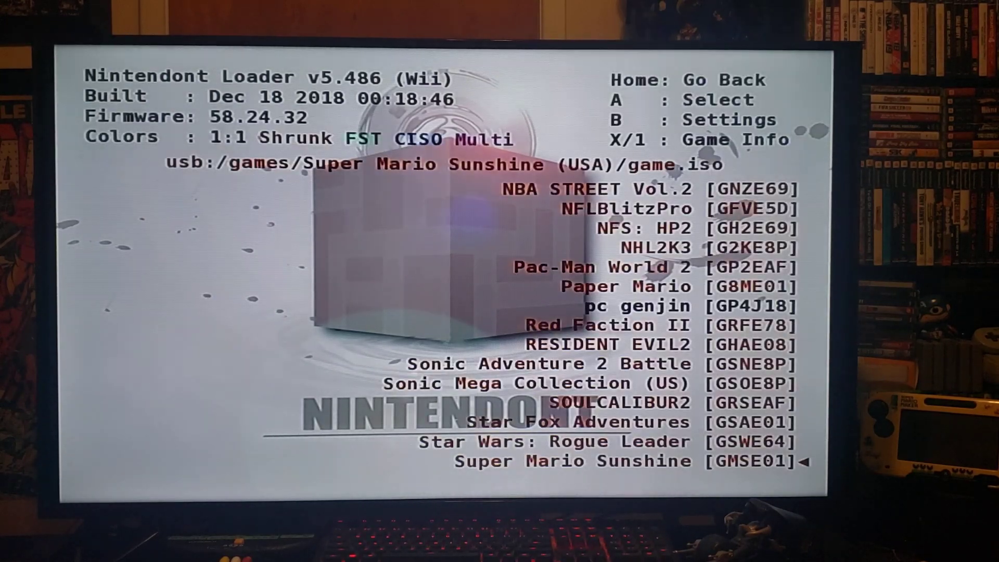
Scroll the Nintendont game list down to the last title, SUPER MONKEY BALL 2
{"action": "key", "text": "Up"}
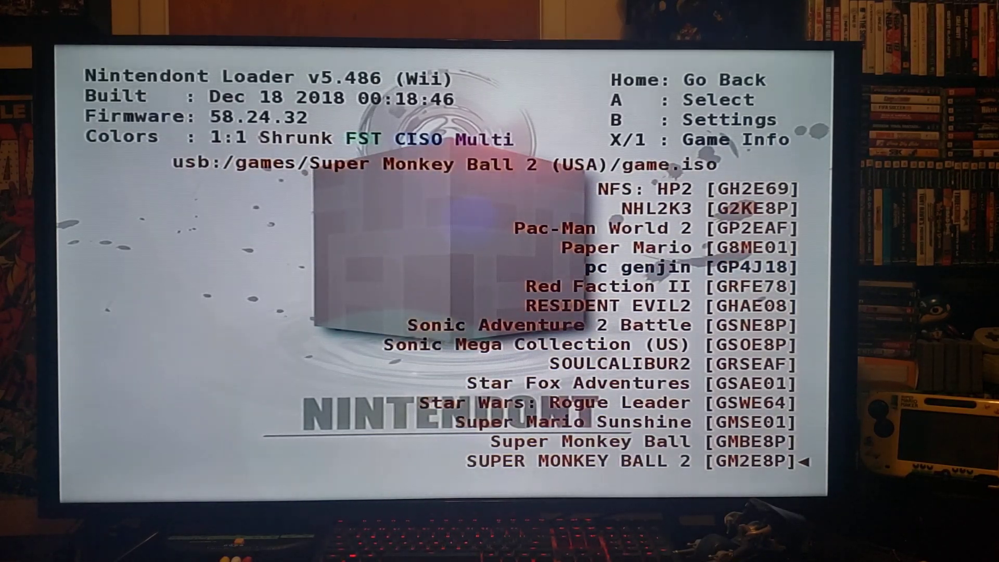
{"action": "key", "text": "up"}
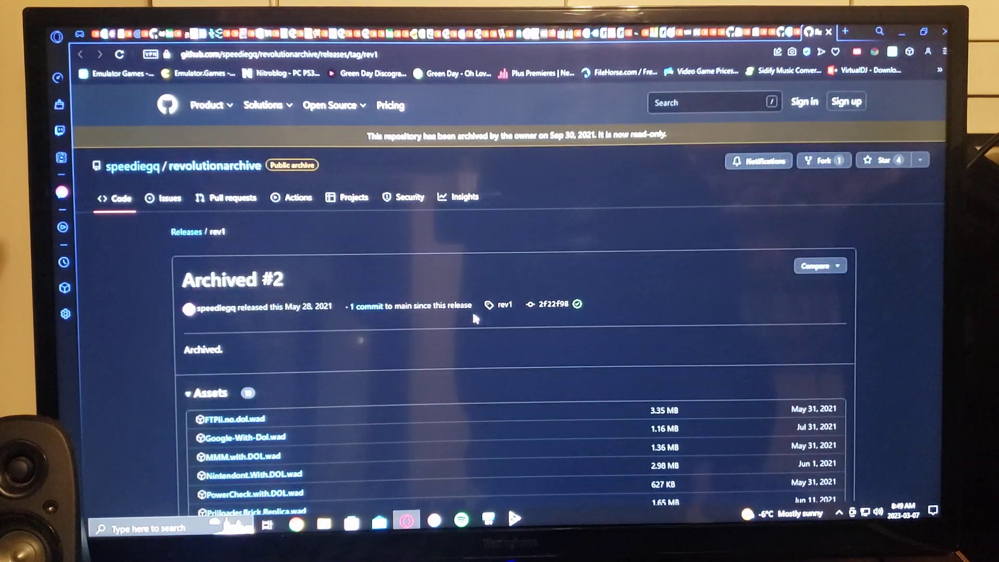
Scroll the revolutionarchive rev1 release page down to the Assets list showing Nintendont.With.DOL.wad
{"action": "scroll", "scroll_direction": "down", "scroll_amount": 3}
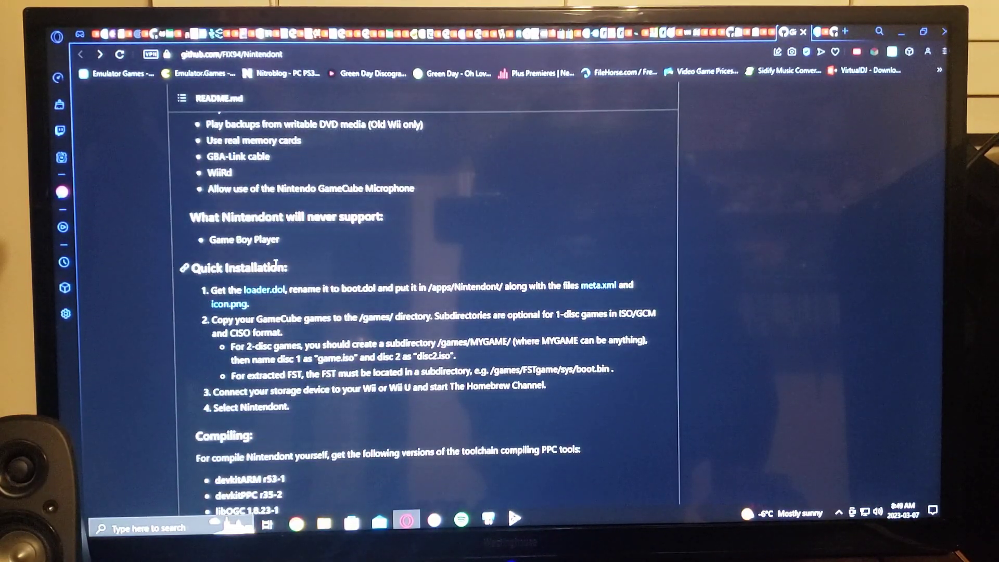
{"action": "mouse_move", "coordinate": [322, 275]}
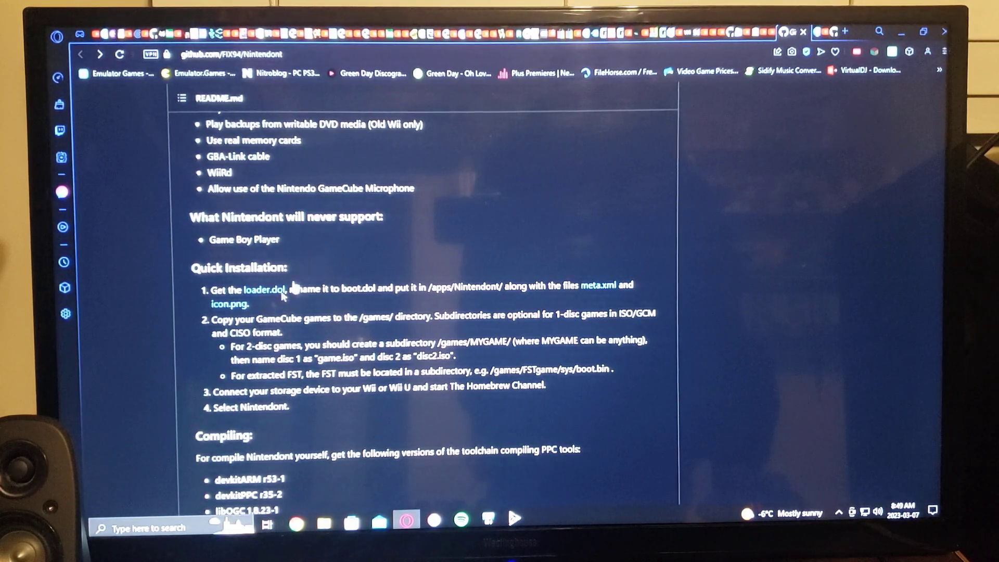
{"action": "mouse_move", "coordinate": [312, 311]}
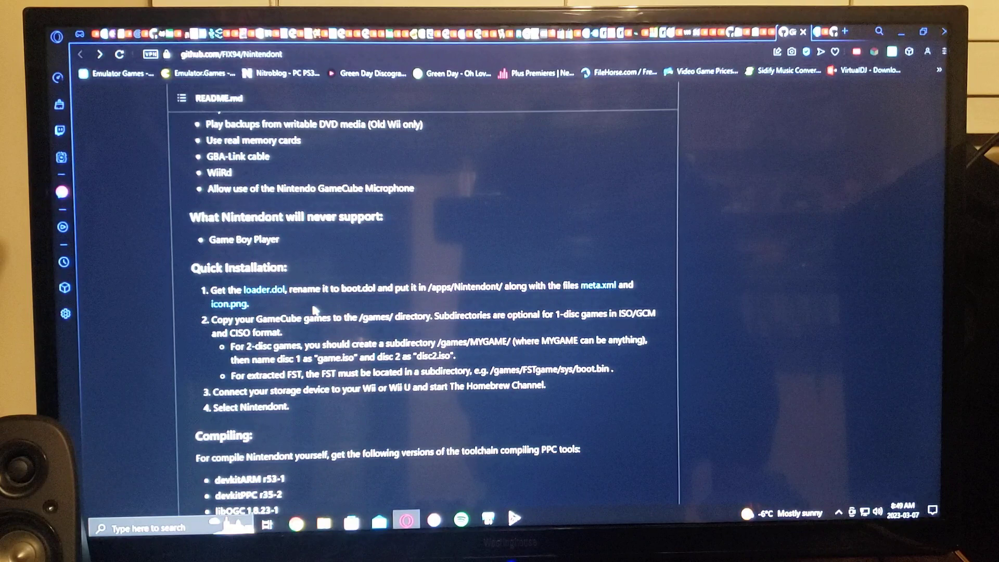
{"action": "mouse_move", "coordinate": [590, 301]}
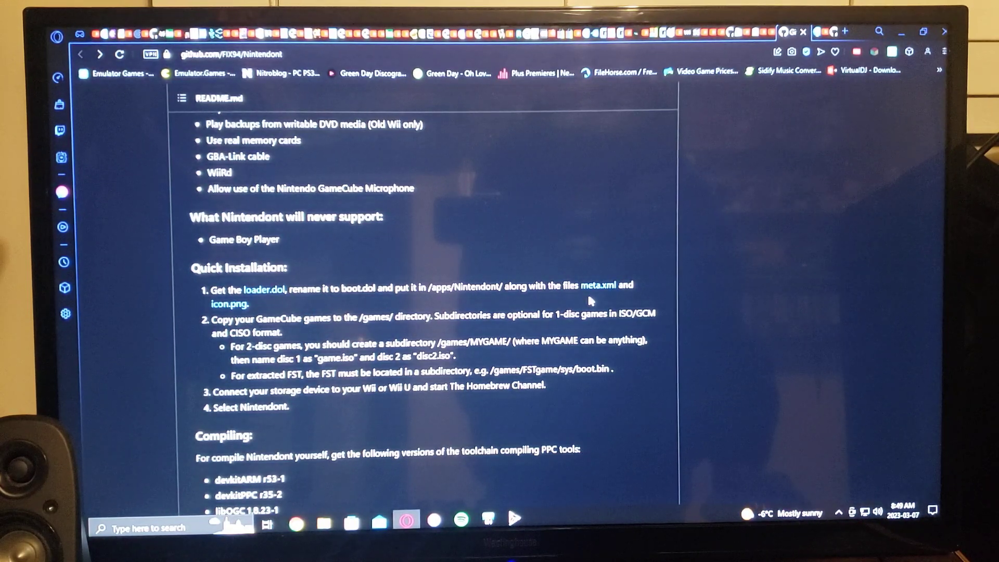
{"action": "mouse_move", "coordinate": [281, 306]}
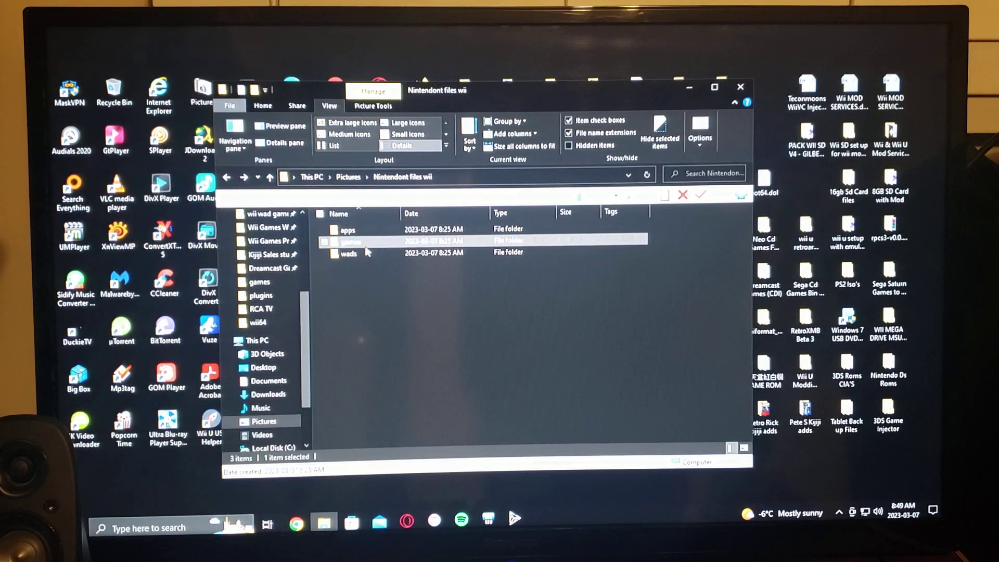
Open apps\nintendont to view boot.dol, icon.png and meta.xml
{"action": "left_click", "coordinate": [347, 230]}
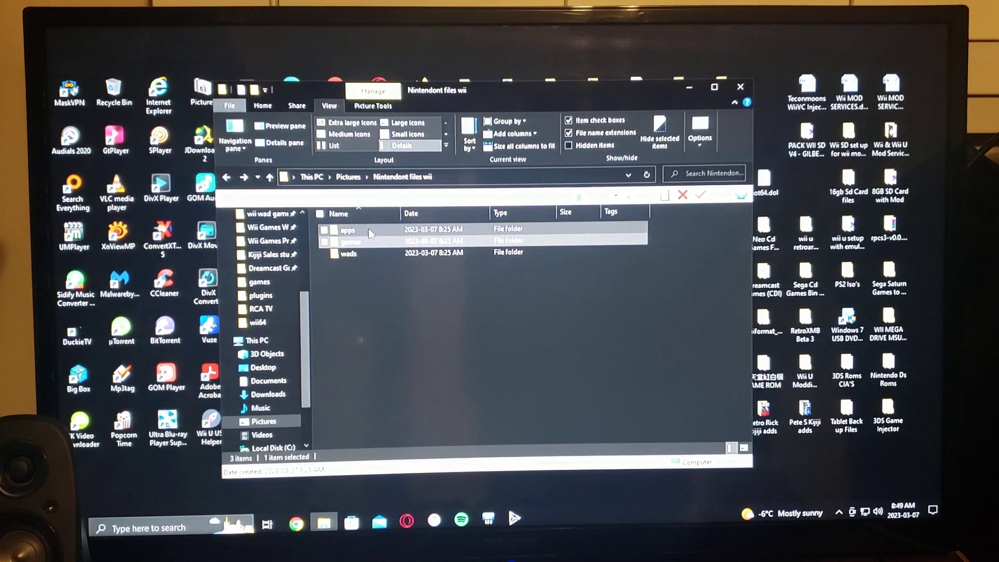
{"action": "double_click", "coordinate": [347, 230]}
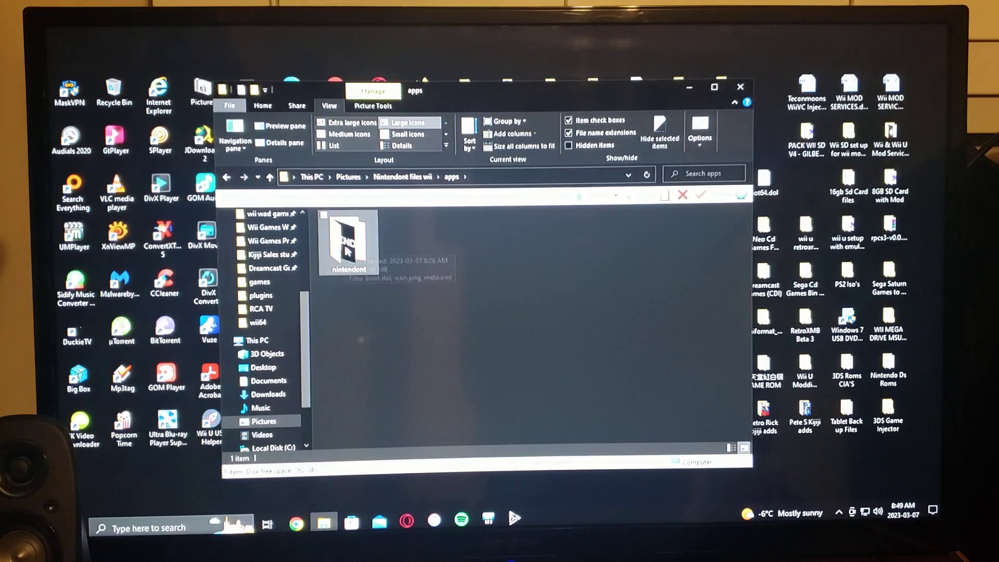
{"action": "double_click", "coordinate": [348, 239]}
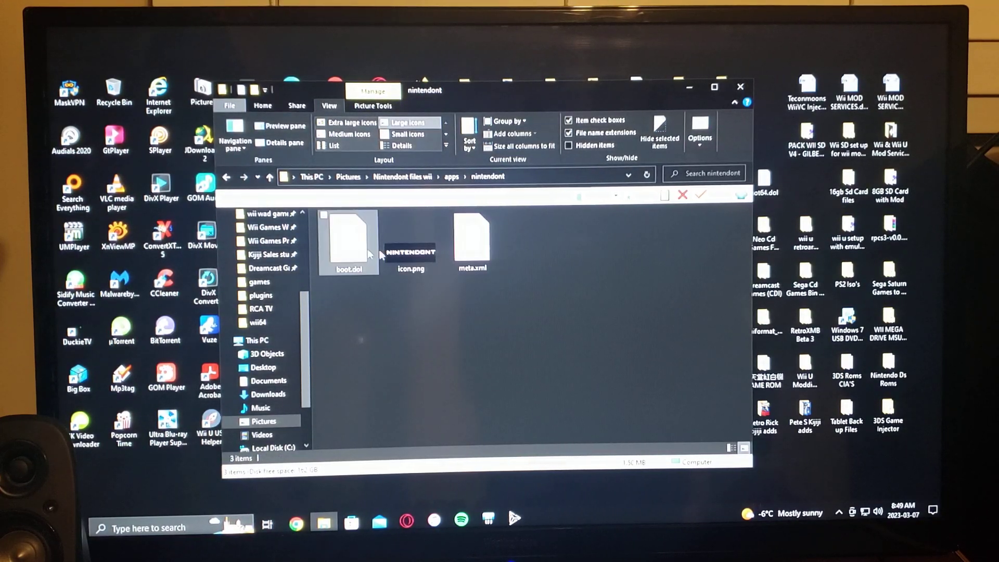
{"action": "left_click", "coordinate": [411, 238]}
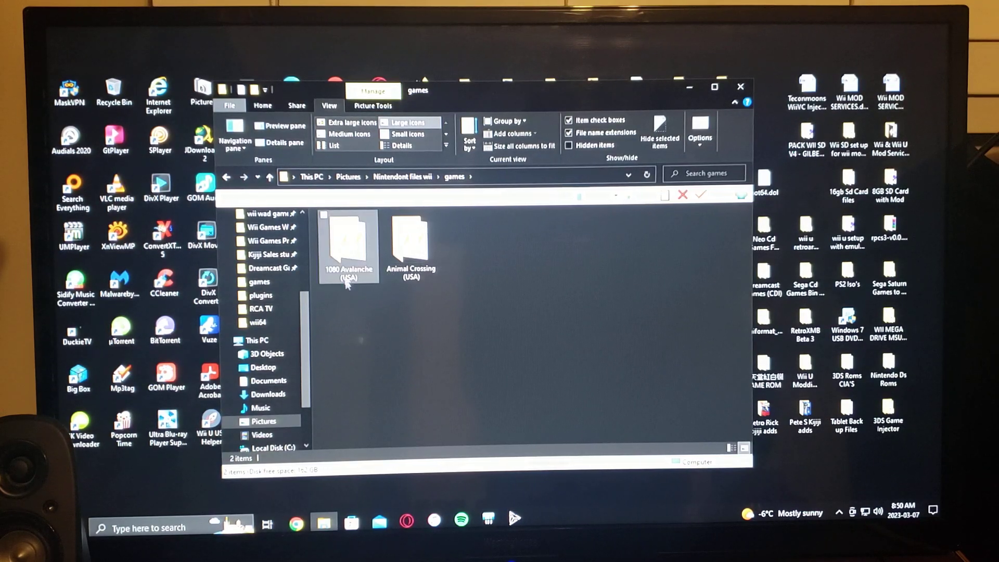
Check 1080 Avalanche (USA) for game.iso and Animal Crossing (USA) for Animal Crossing.iso
{"action": "left_click", "coordinate": [410, 235]}
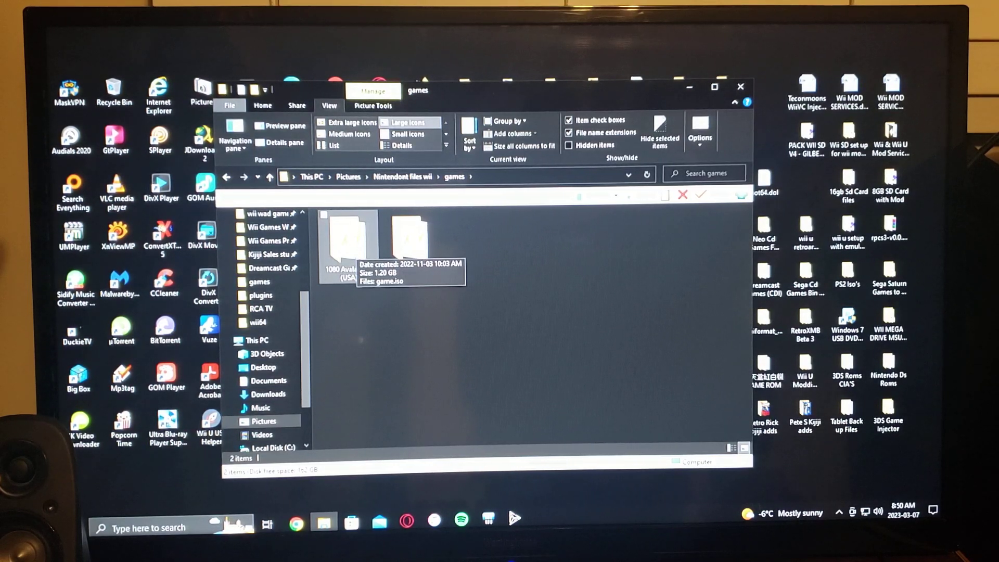
{"action": "double_click", "coordinate": [341, 239]}
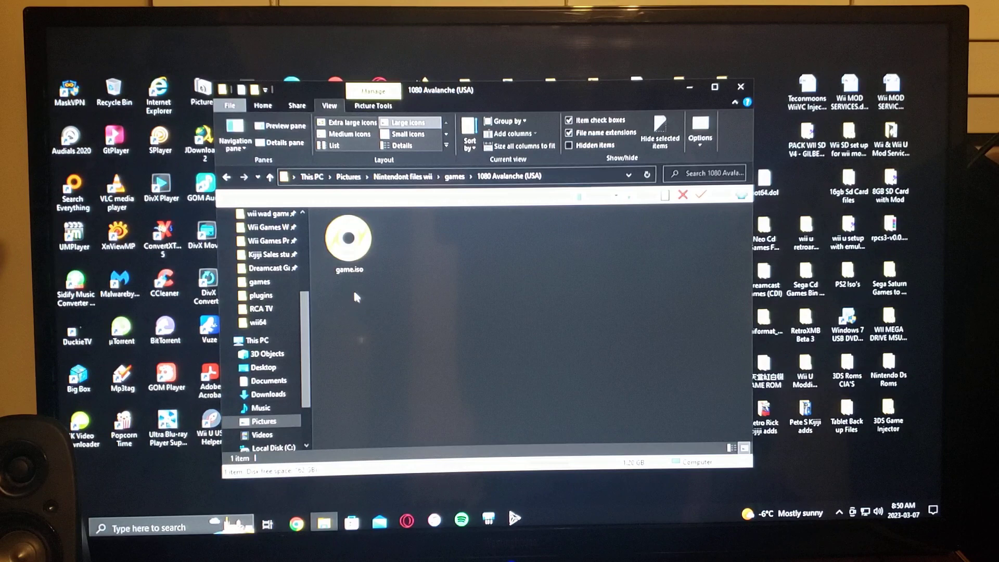
{"action": "left_click", "coordinate": [348, 242]}
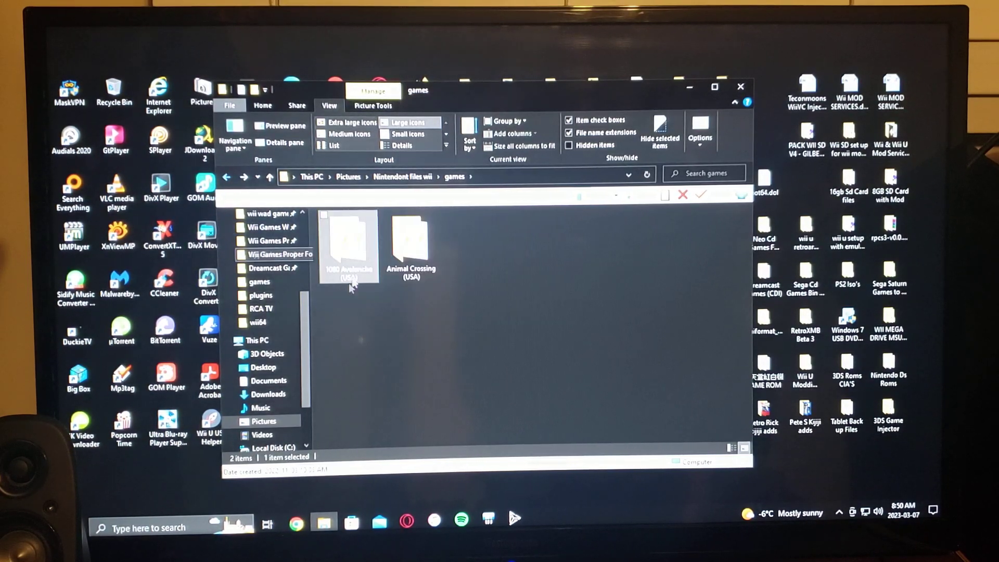
{"action": "double_click", "coordinate": [346, 242]}
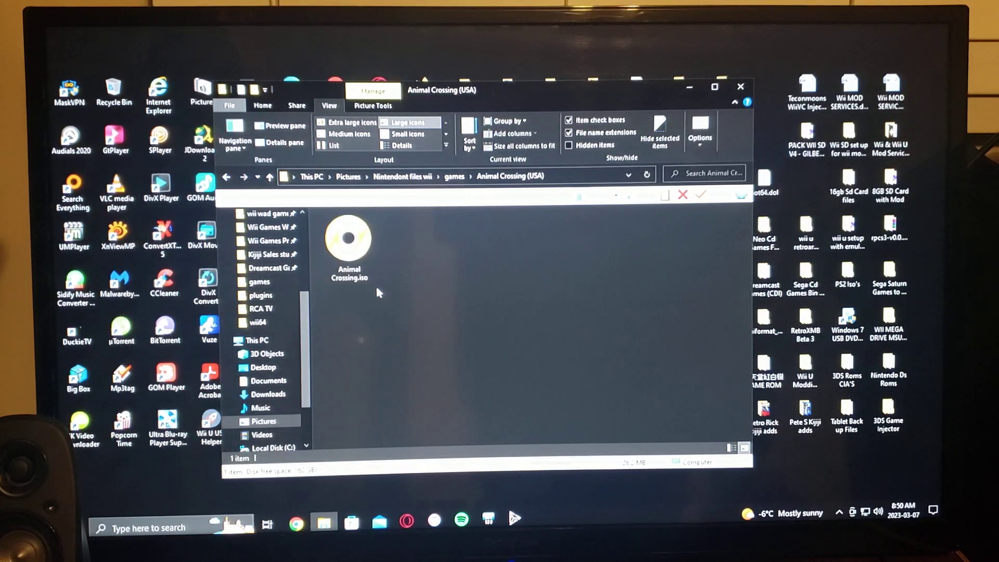
{"action": "left_click", "coordinate": [348, 245]}
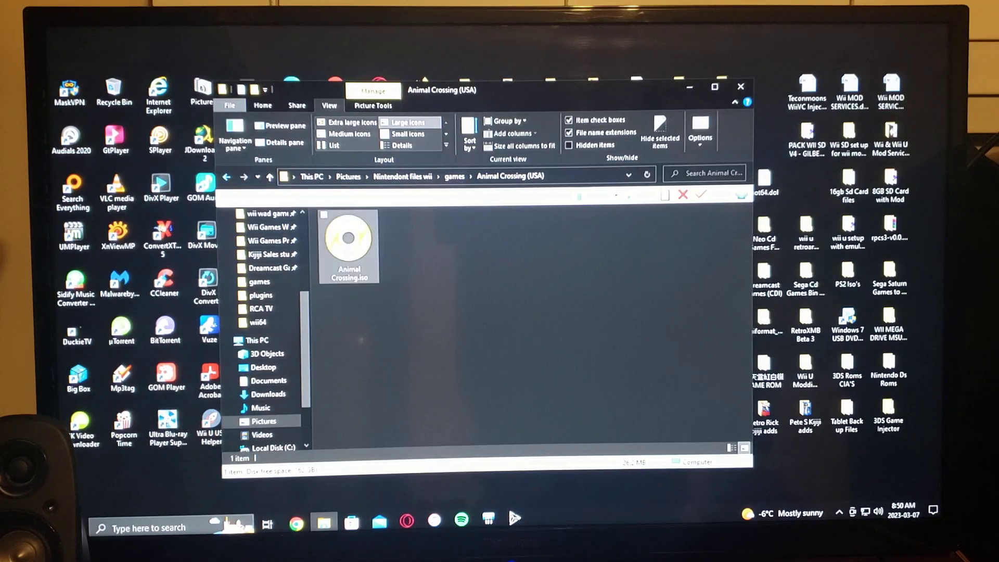
{"action": "right_click", "coordinate": [349, 245]}
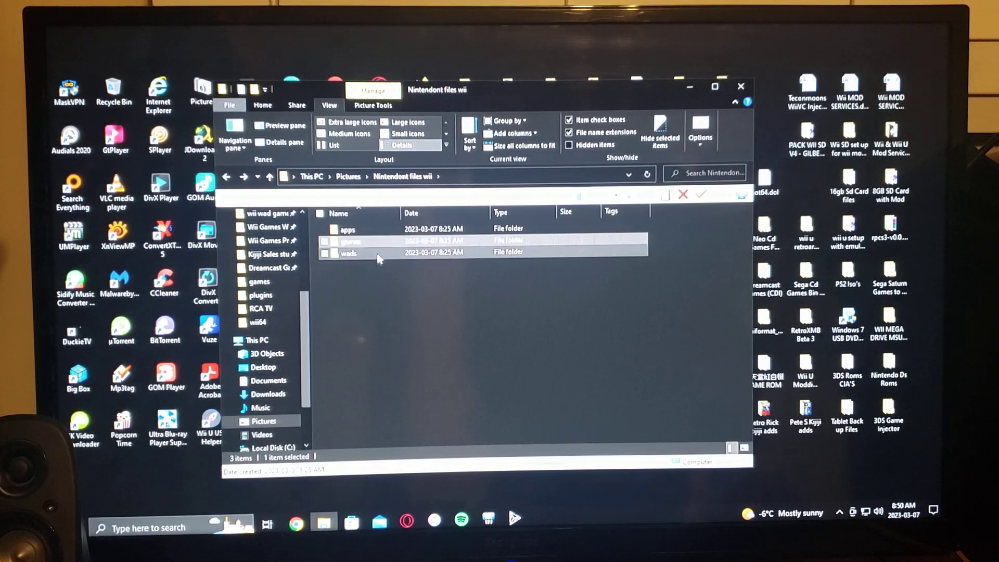
{"action": "double_click", "coordinate": [348, 252]}
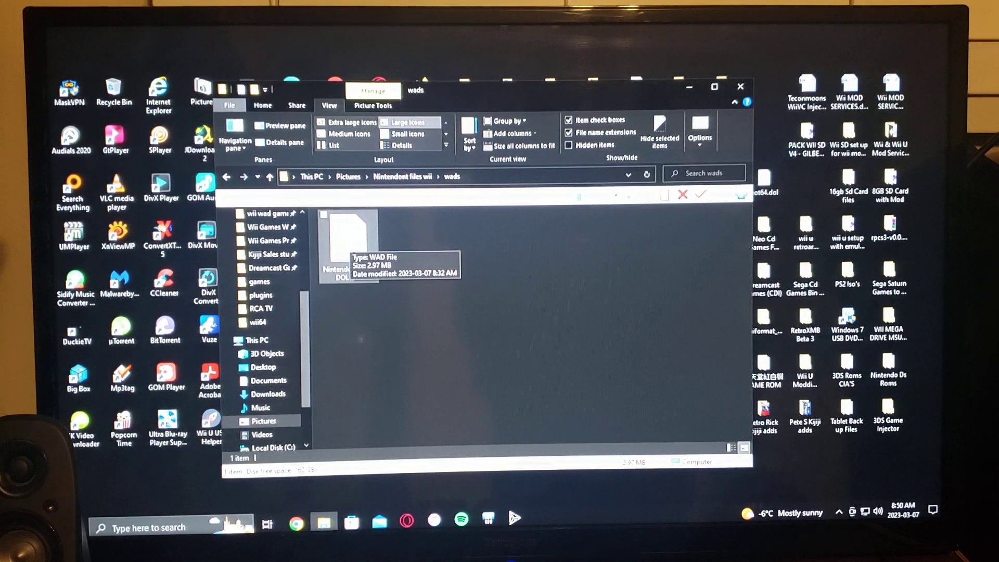
{"action": "mouse_move", "coordinate": [453, 256]}
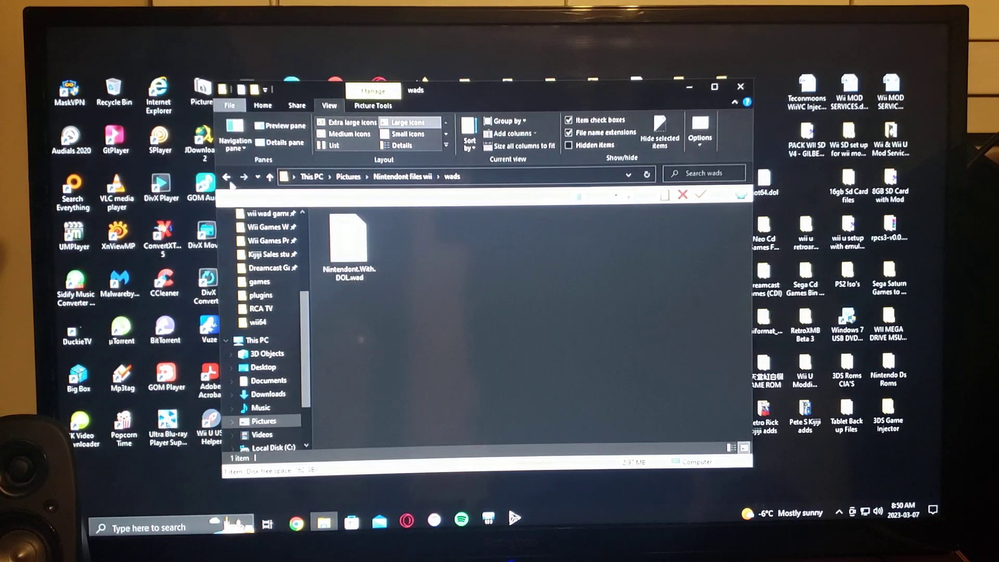
{"action": "left_click", "coordinate": [225, 177]}
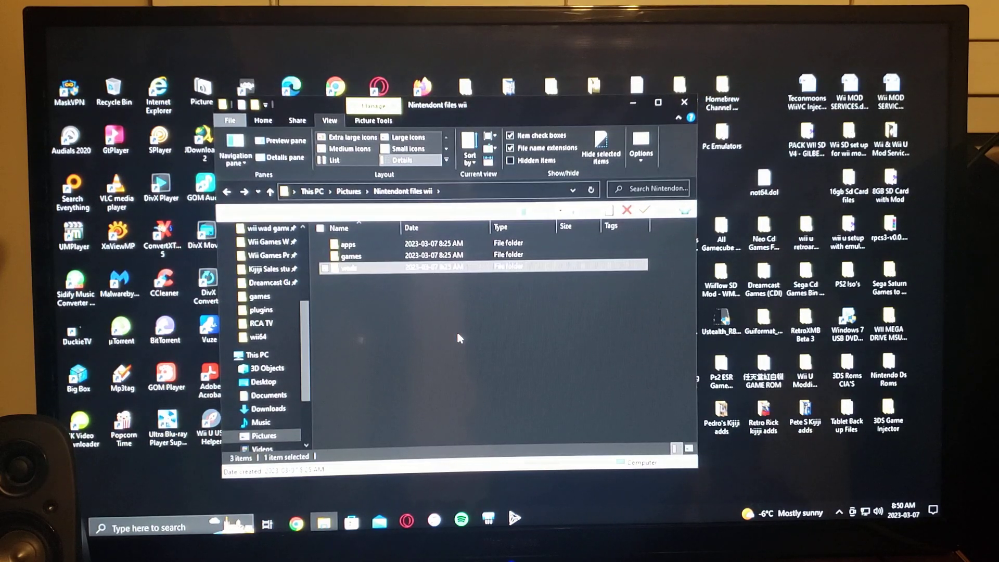
{"action": "mouse_move", "coordinate": [466, 315]}
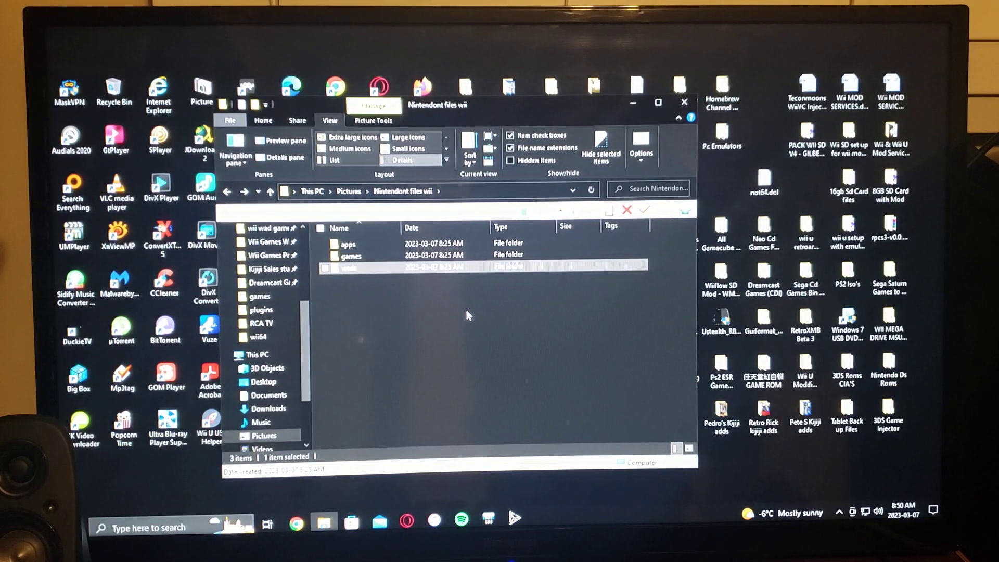
{"action": "mouse_move", "coordinate": [462, 296]}
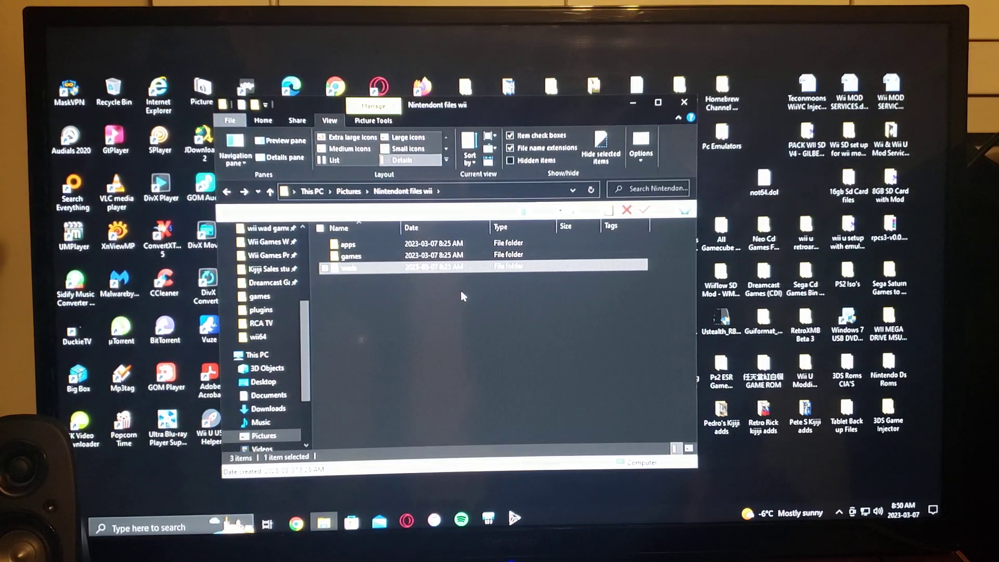